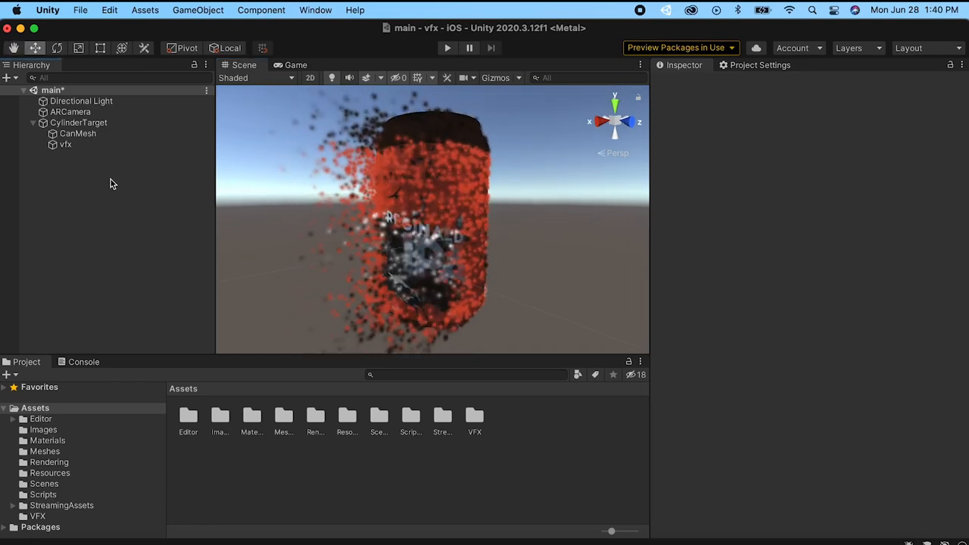
Step: Verify Visual Effect Graph is installed in Package Manager and deactivate CylinderTarget
left_click(316, 9)
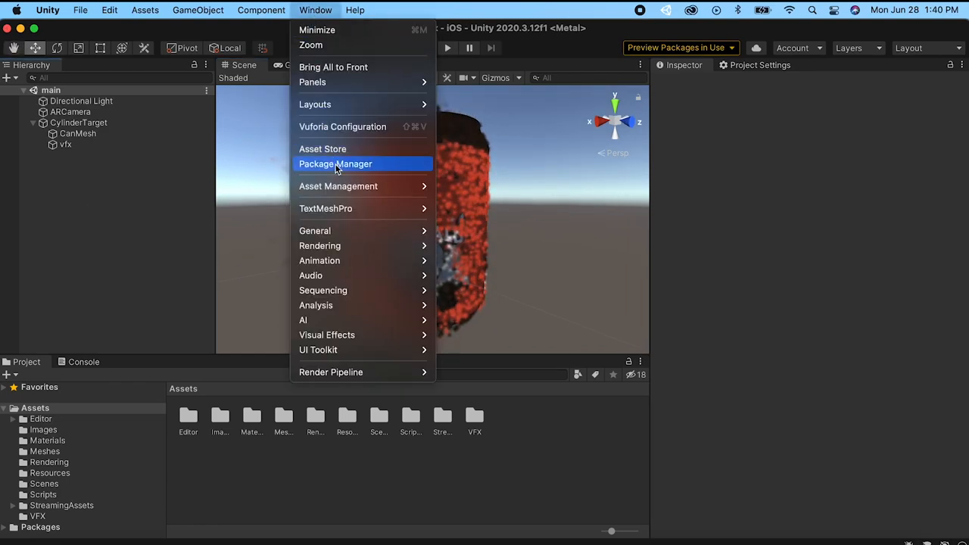
left_click(335, 164)
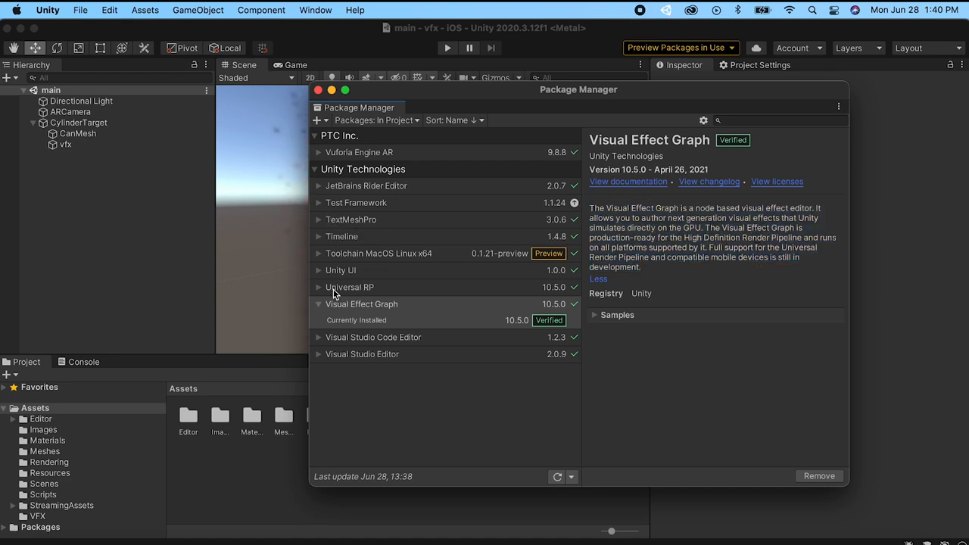
left_click(349, 287)
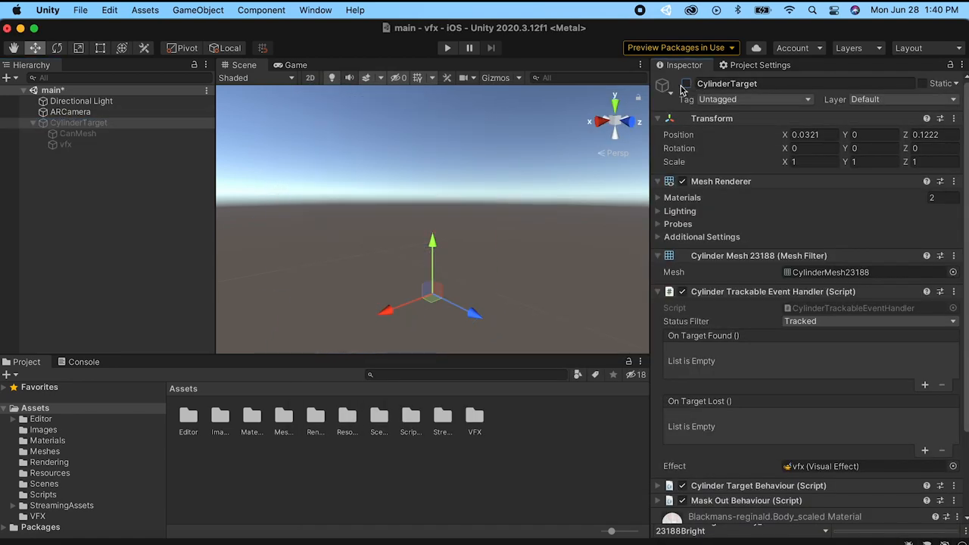
Step: Create an empty object named ObjectParent holding a child Cube
right_click(80, 123)
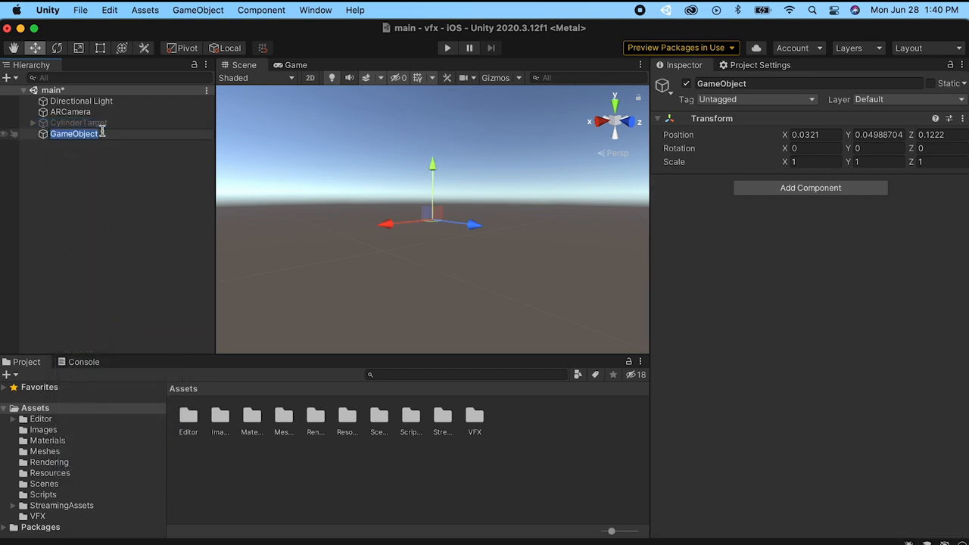
type("ObjectPa")
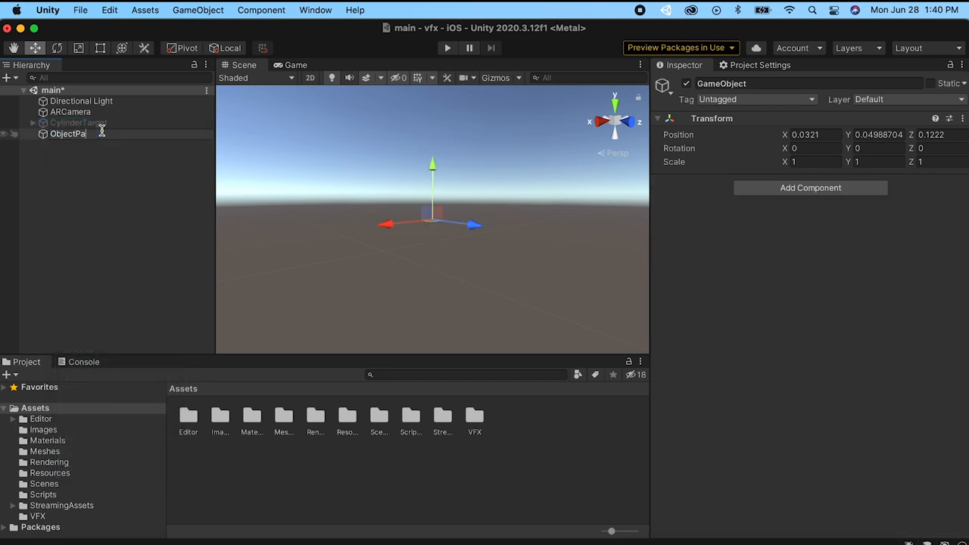
right_click(68, 133)
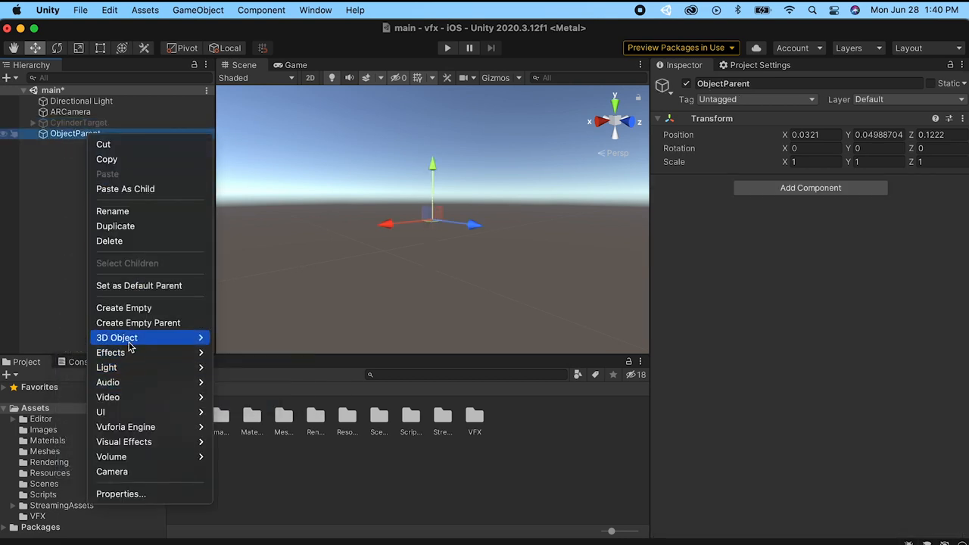
left_click(116, 337)
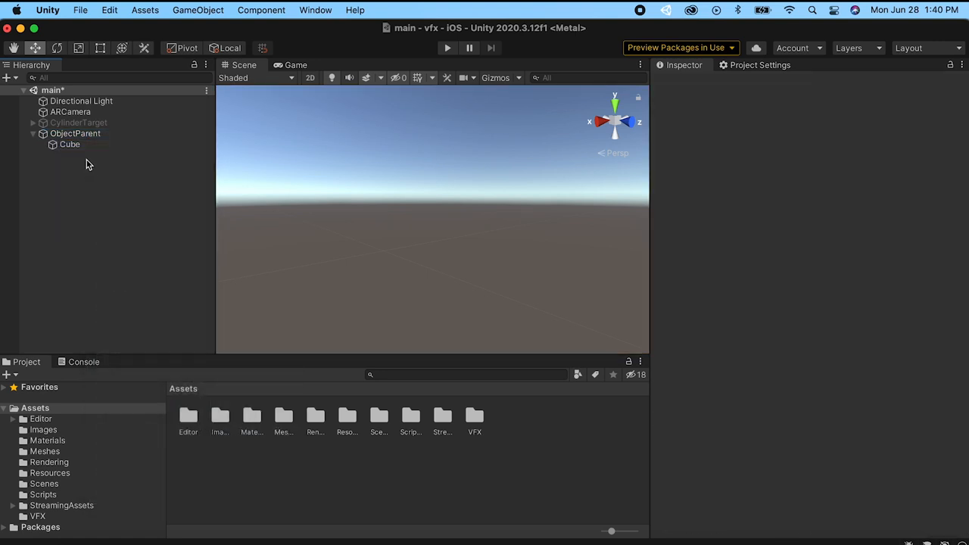
left_click(69, 144)
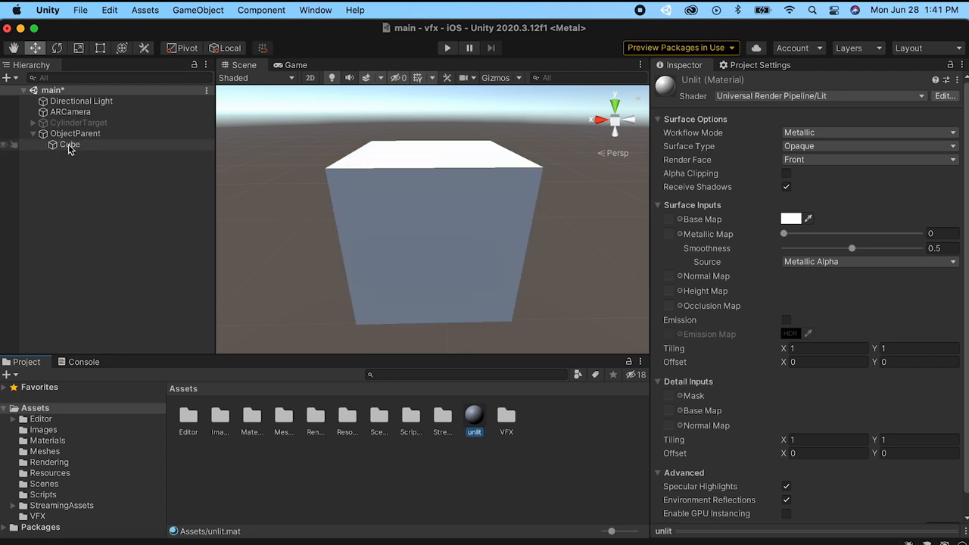
Step: Give the Cube a URP Unlit material with the red beer-pack label as Base Map
left_click(69, 144)
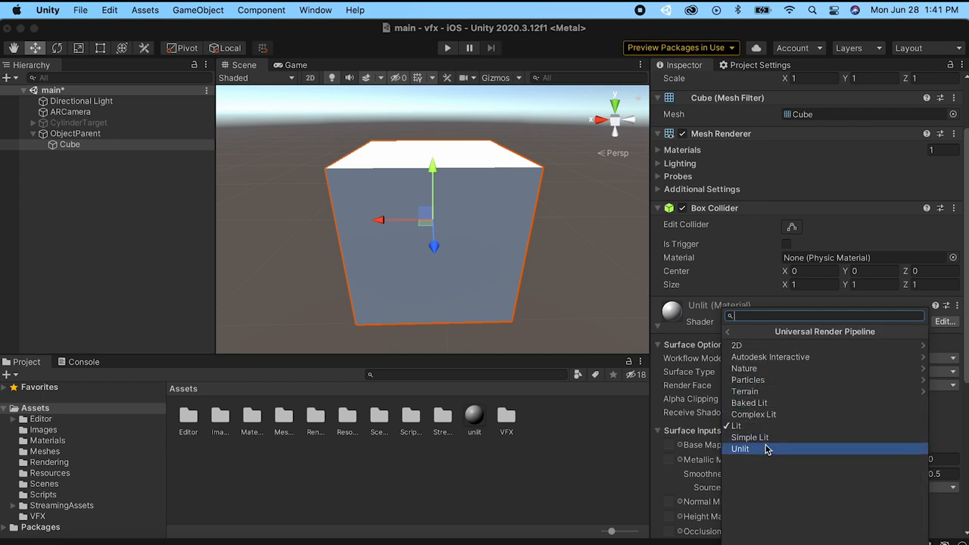
left_click(740, 449)
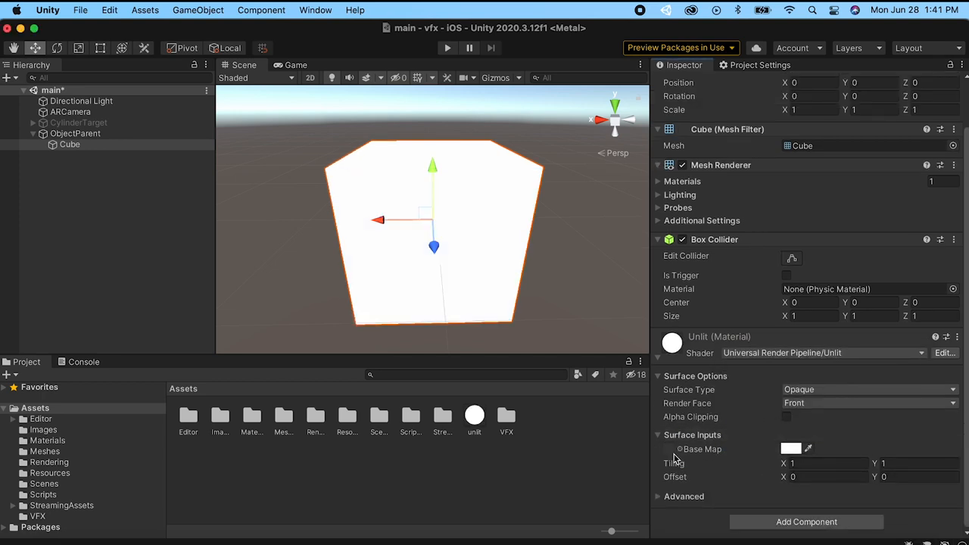
left_click(43, 429)
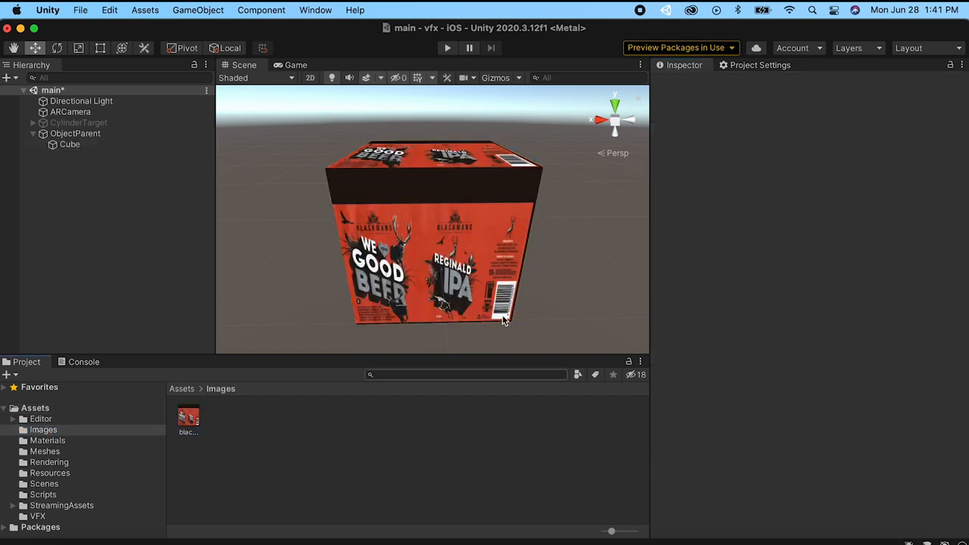
left_click(70, 144)
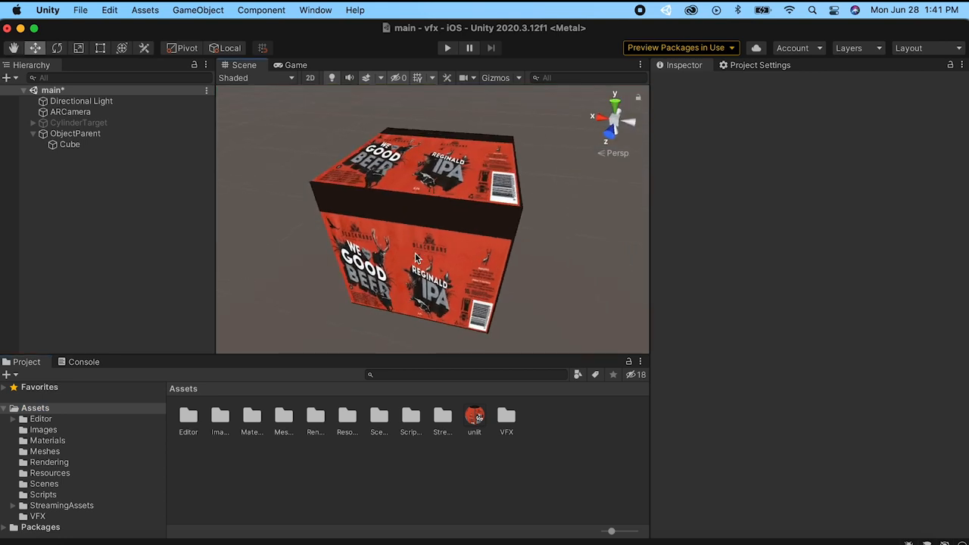
mouse_move(331, 14)
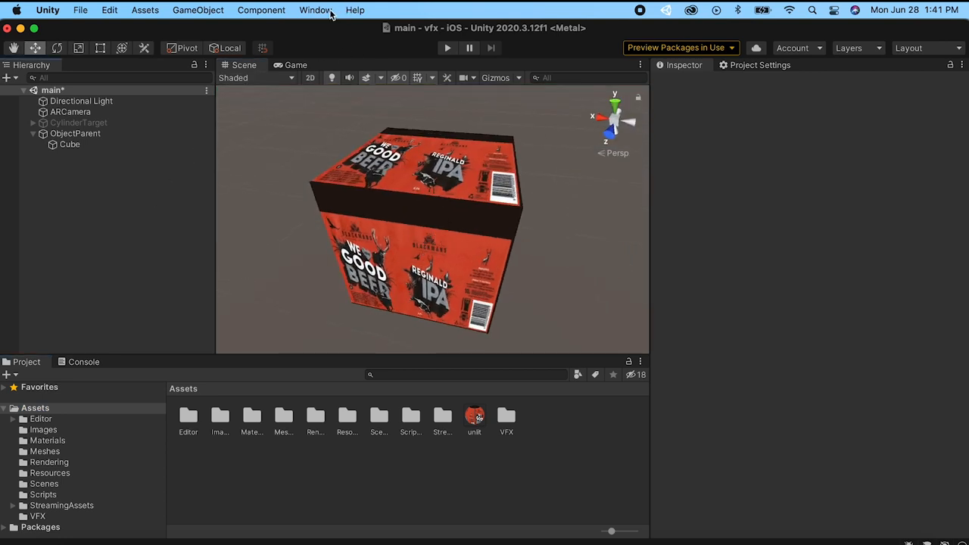
Step: Bake the Cube mesh in the pCache Tool with UVs exported, saved as Cube
left_click(315, 10)
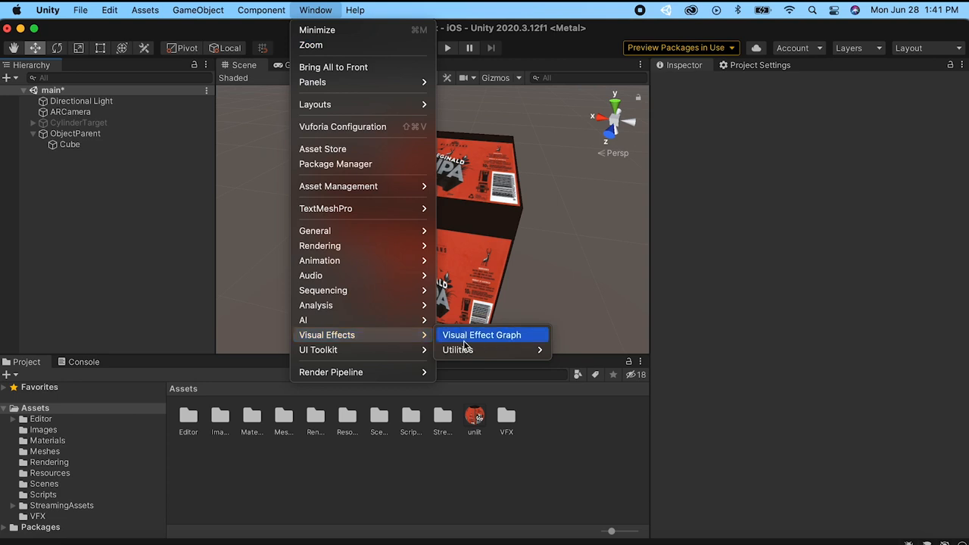
left_click(458, 350)
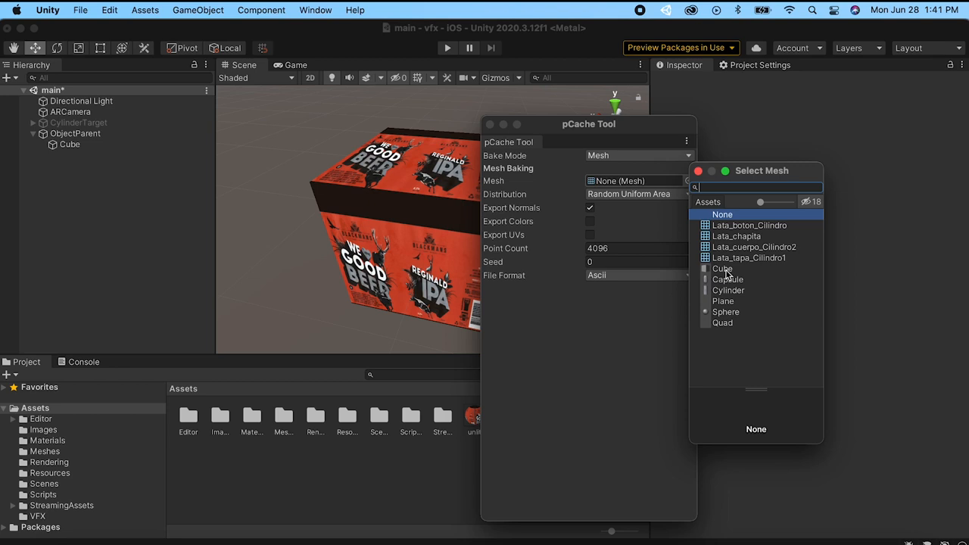
left_click(722, 269)
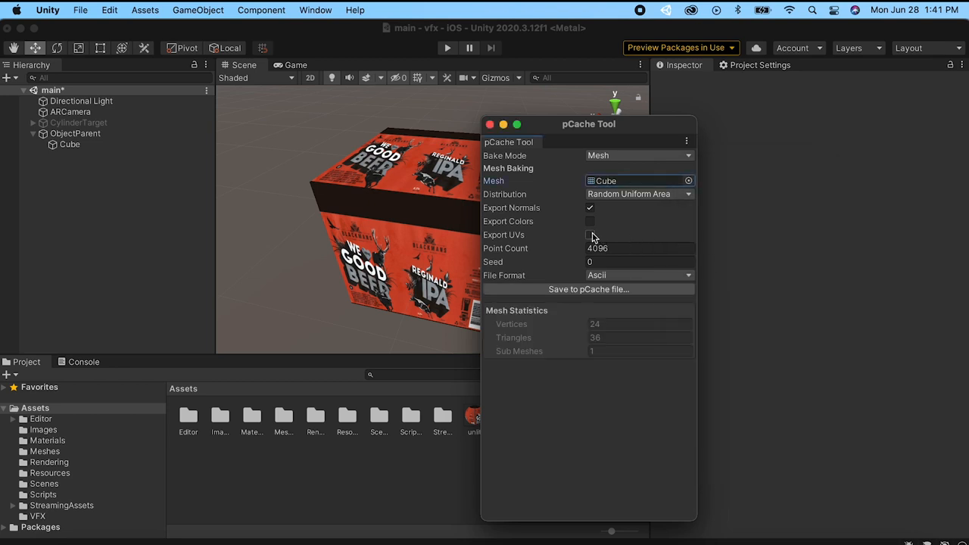
left_click(589, 234)
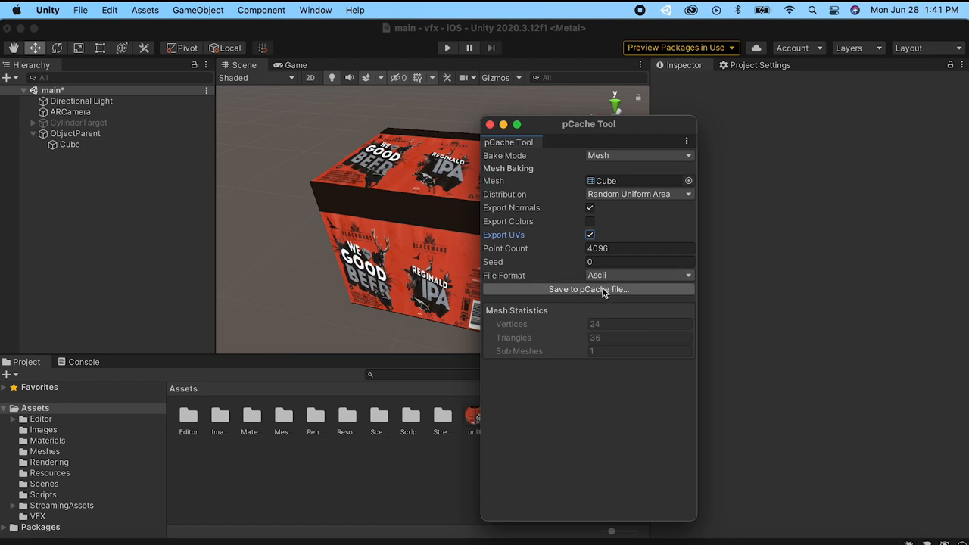
left_click(588, 289)
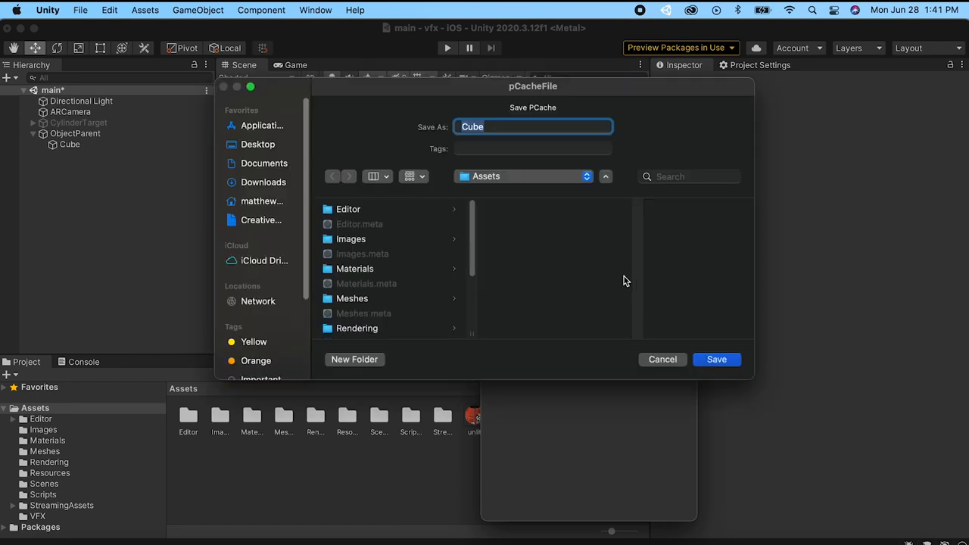
left_click(715, 359)
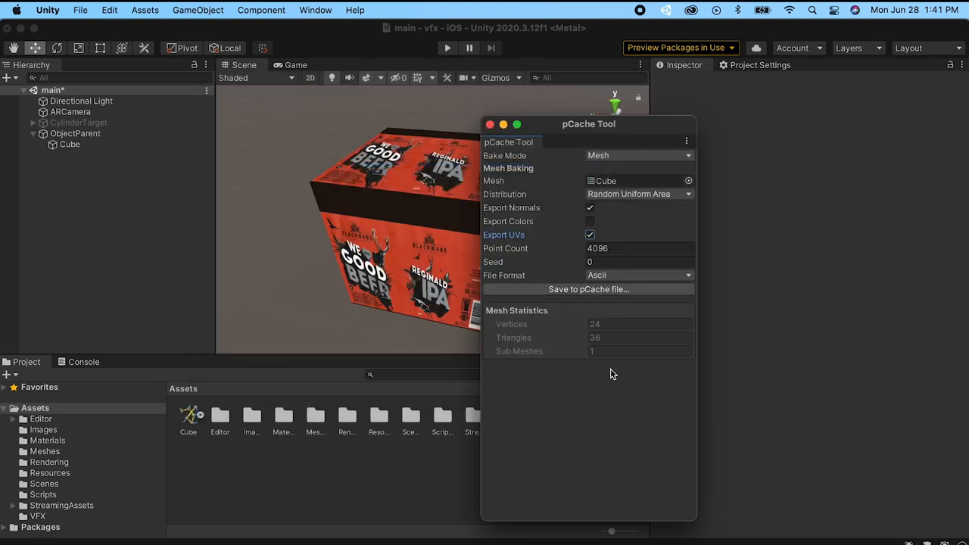
left_click(491, 124)
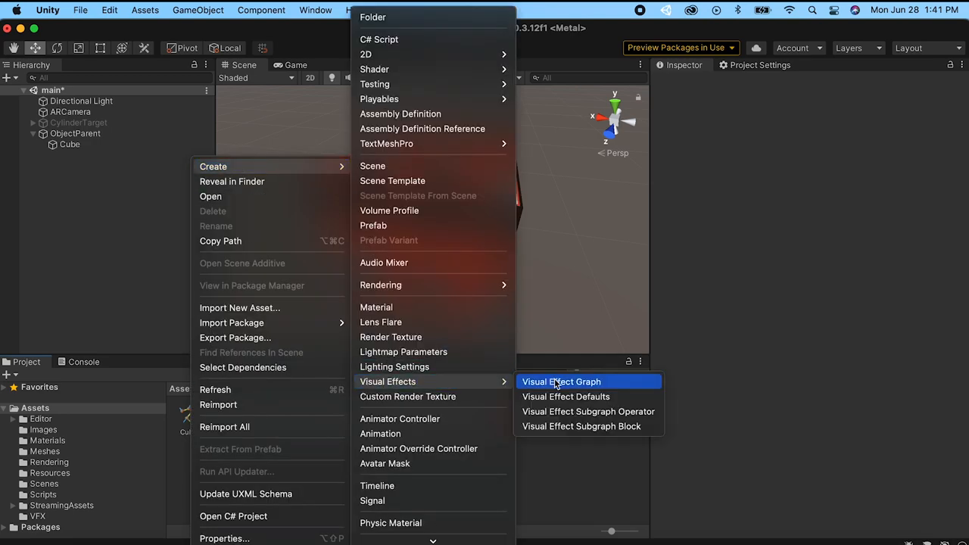
Step: Add the cube Visual Effect Graph as 'vfx' under ObjectParent, matching the Cube's transform
left_click(561, 382)
type("cube")
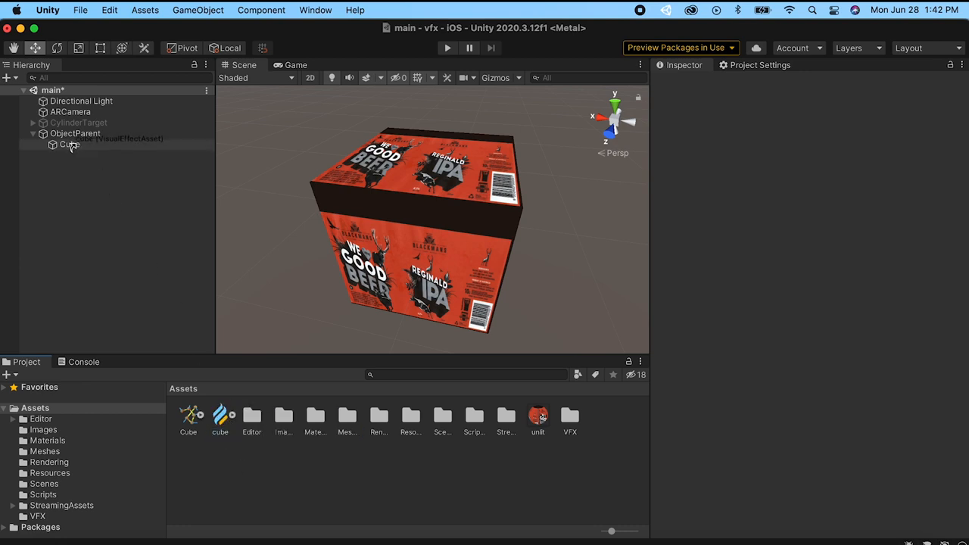
left_click(75, 133)
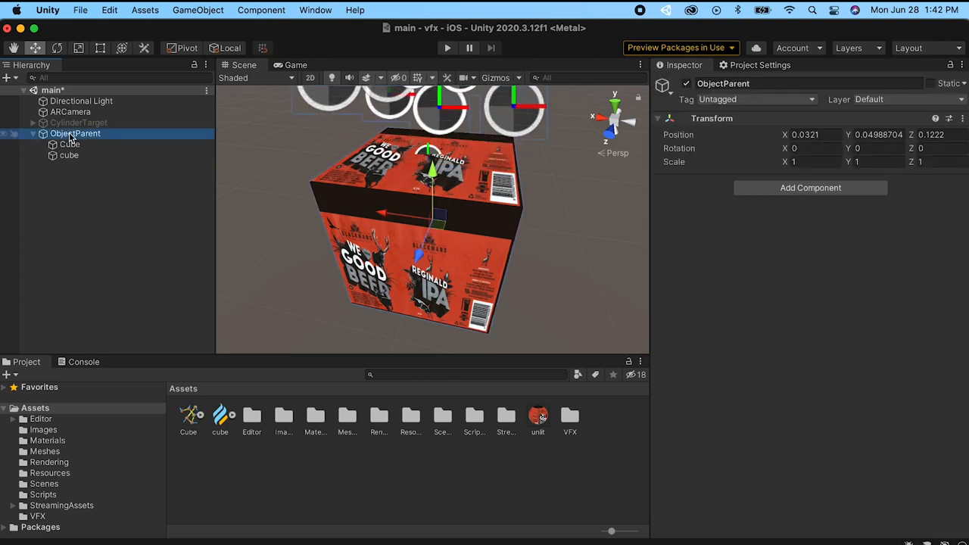
left_click(69, 155)
type("vfx")
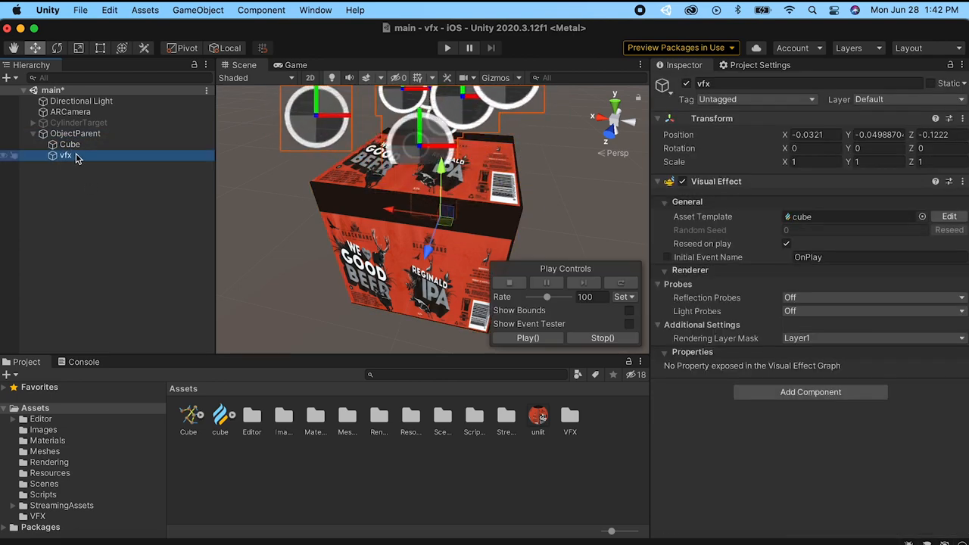
left_click(69, 143)
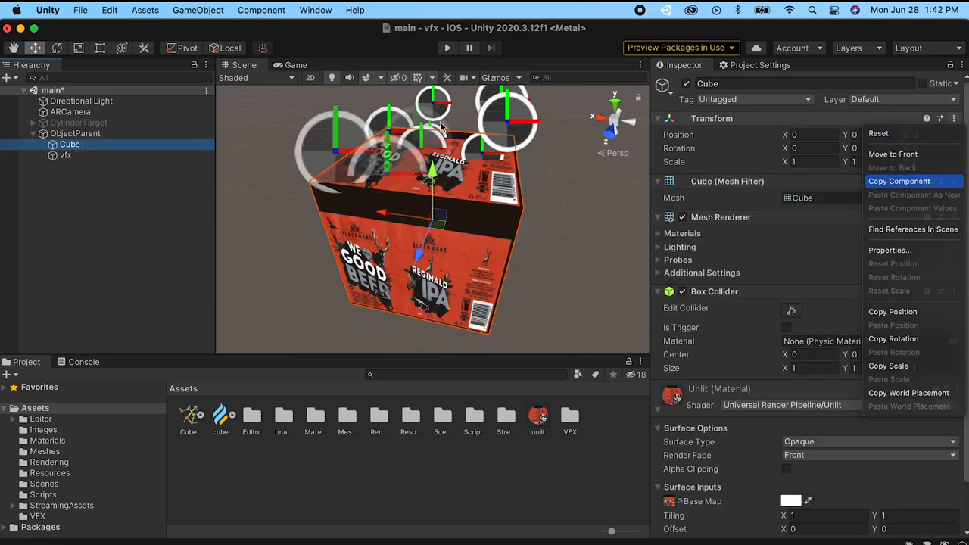
left_click(65, 155)
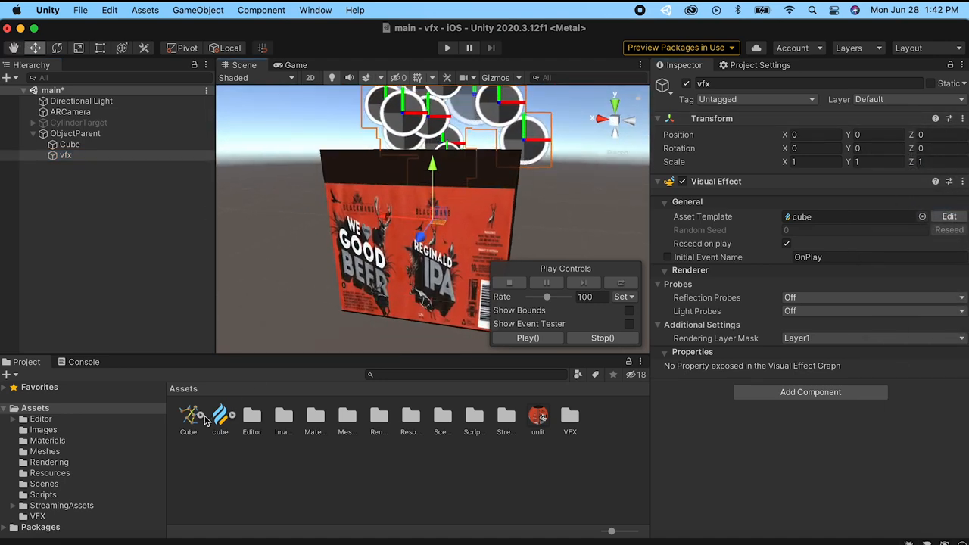
Step: Set capacity 5000, delete Set Velocity Random, and randomize lifetime between 0.5 and 1.5
double_click(219, 416)
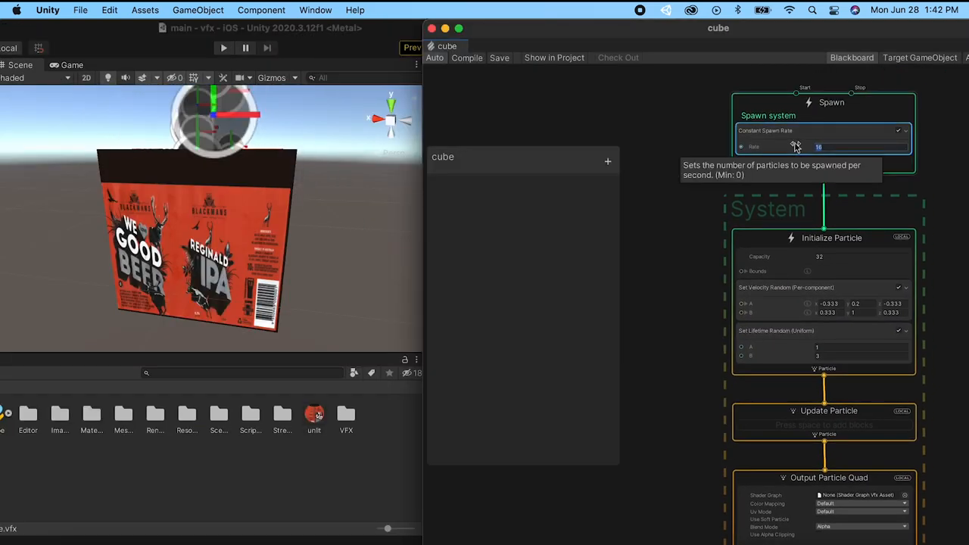
type("85000")
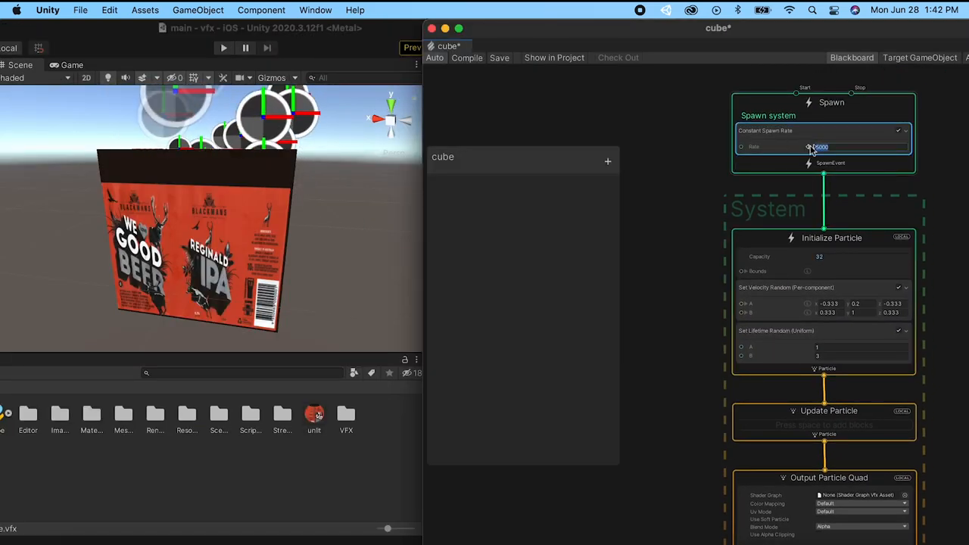
left_click(861, 257)
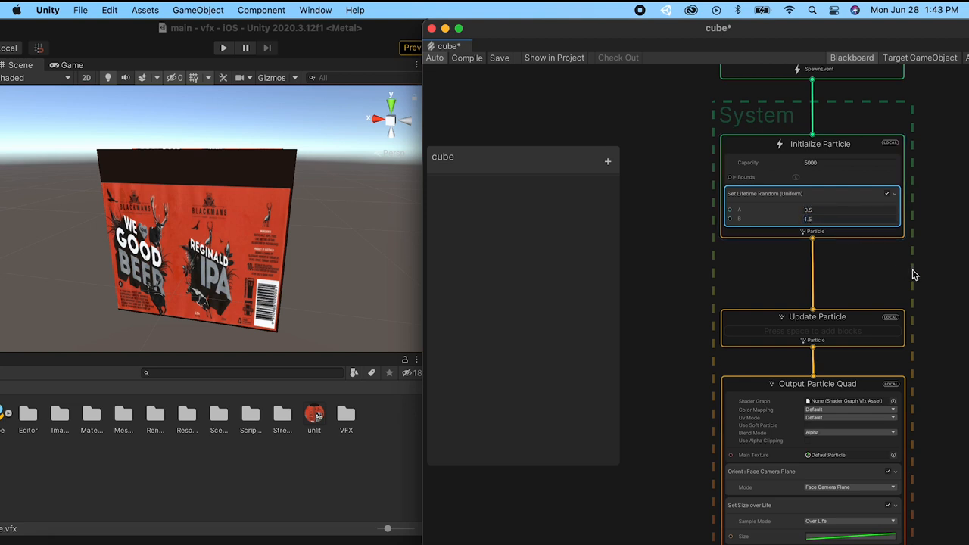
Step: Add a Force block to Update Particle with 0.5 on X, Y and Z
scroll("down", 3)
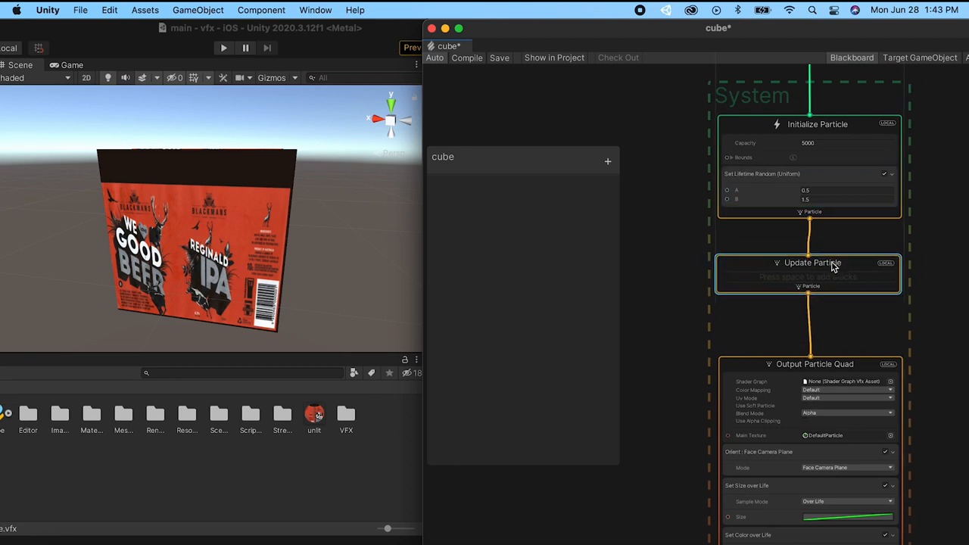
right_click(810, 276)
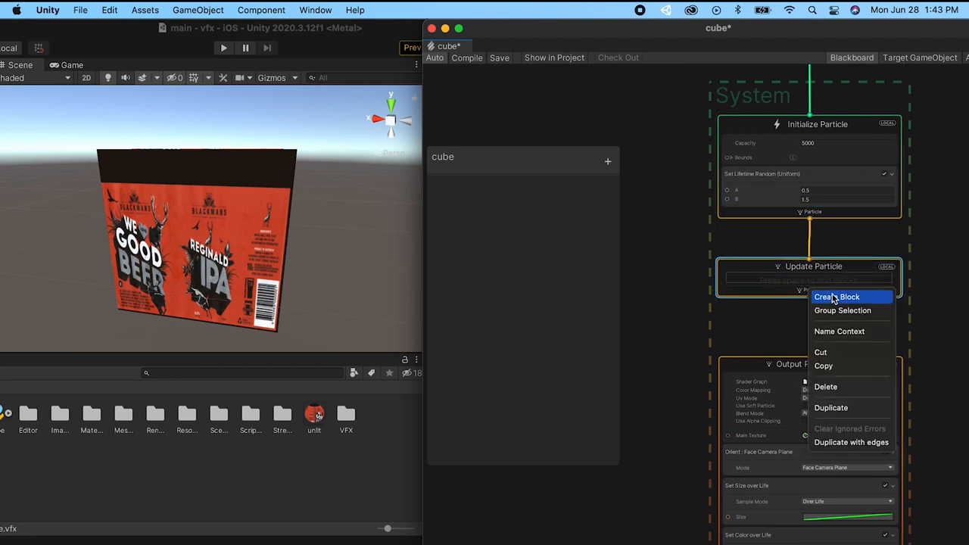
left_click(837, 296)
type("force")
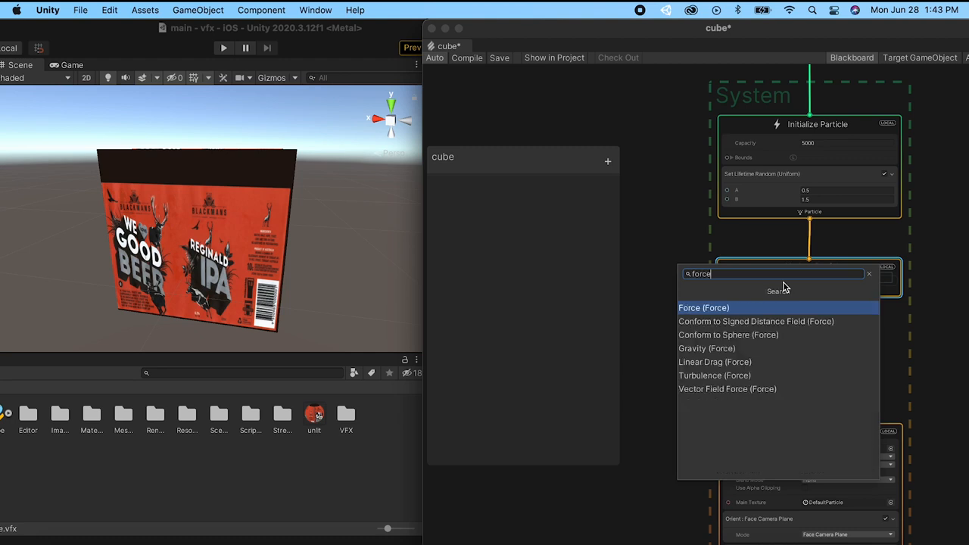
left_click(703, 308)
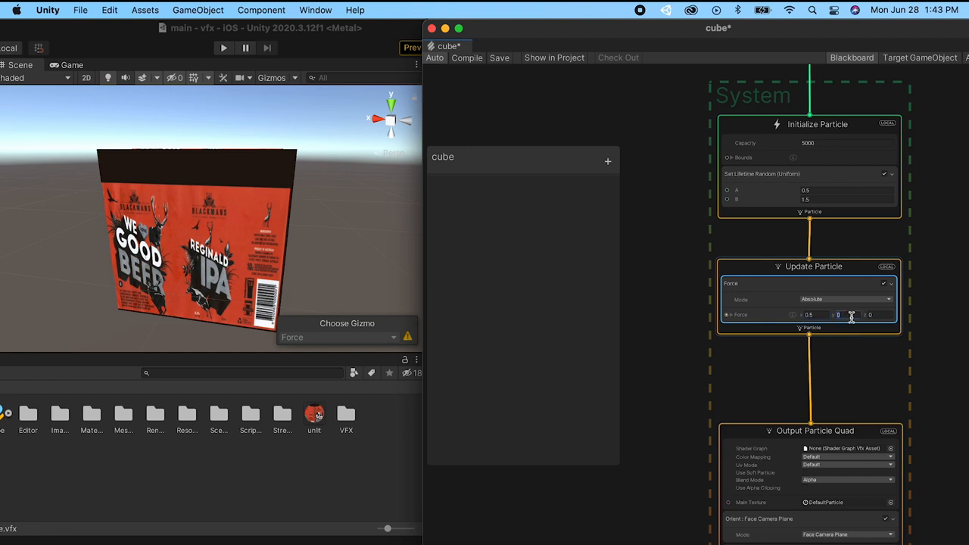
type("0.5")
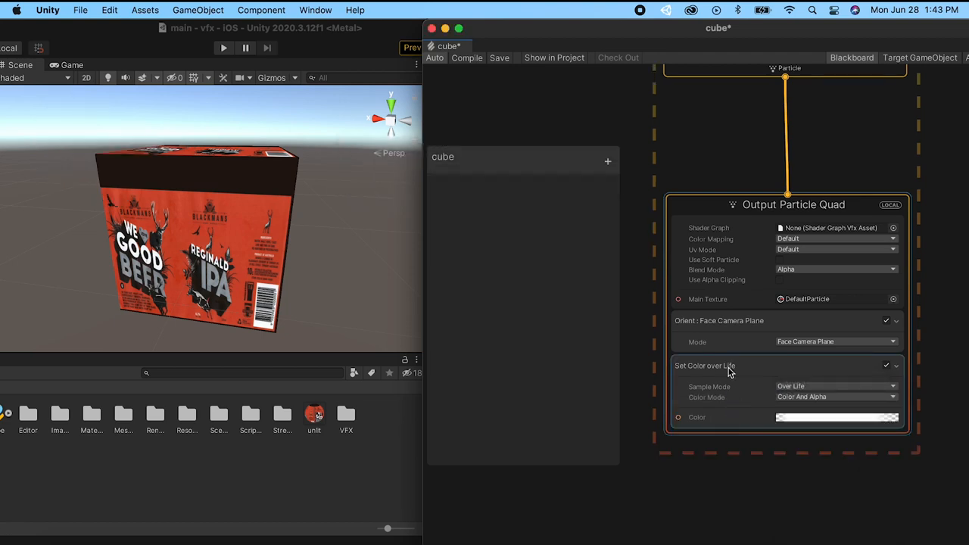
Step: Check the color-over-life gradient, then set Main Texture to Default-ParticleSystem
left_click(836, 417)
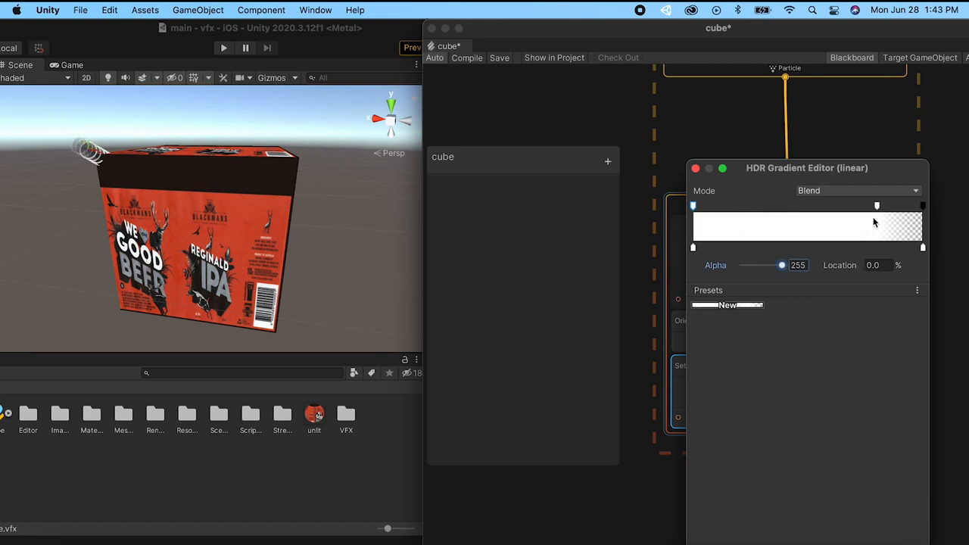
left_click(695, 168)
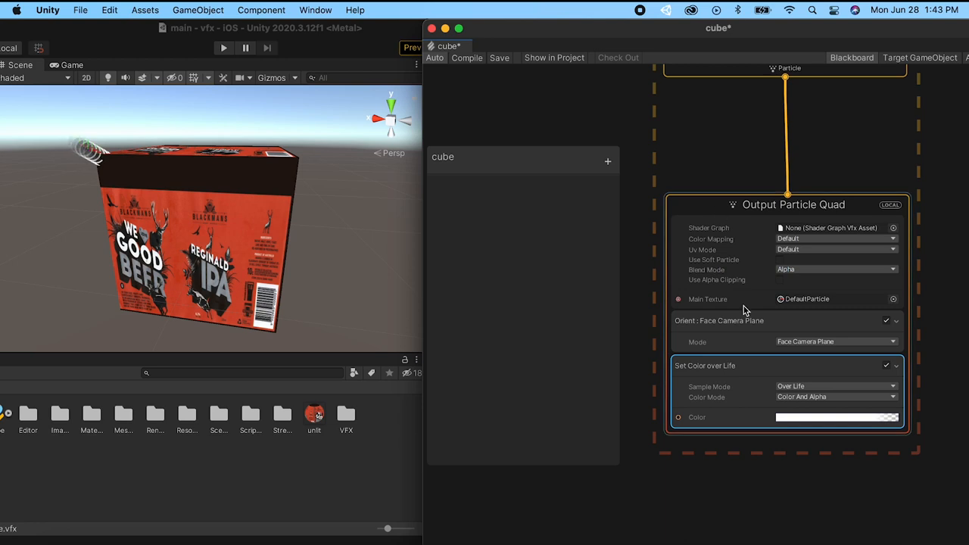
mouse_move(901, 308)
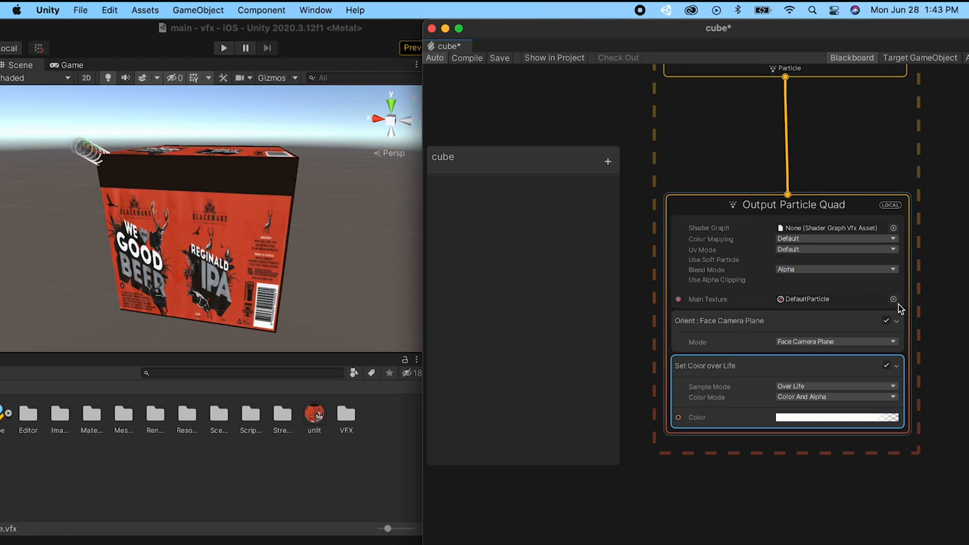
left_click(893, 298)
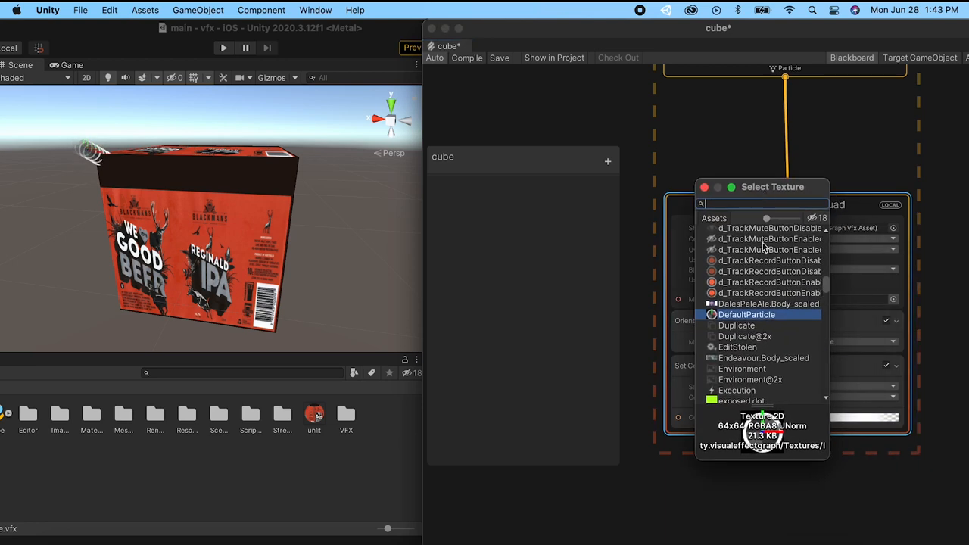
type("fedau")
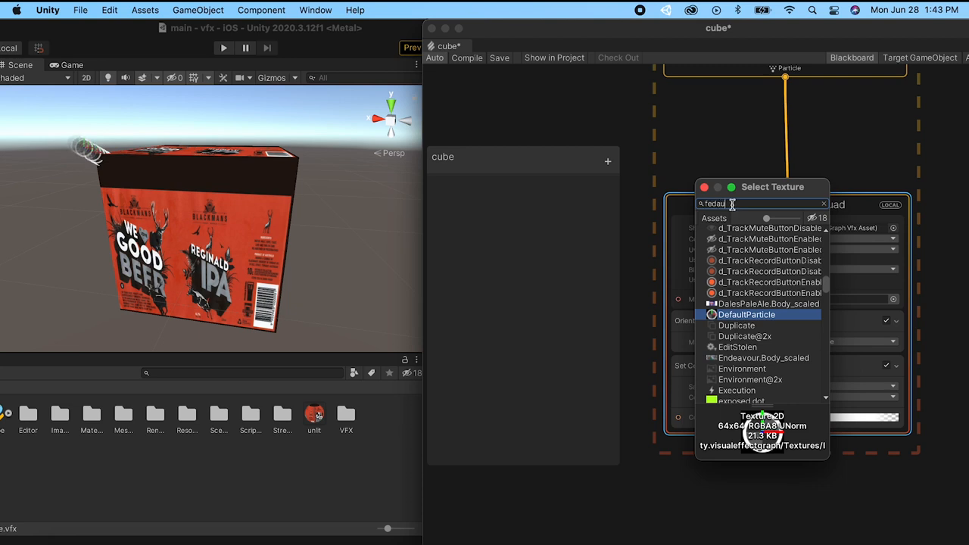
left_click(823, 203)
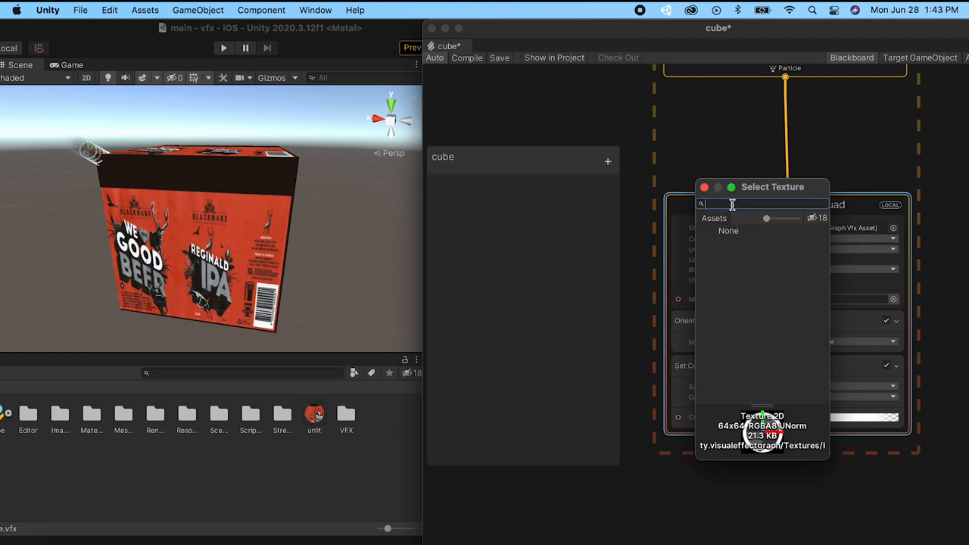
type("default")
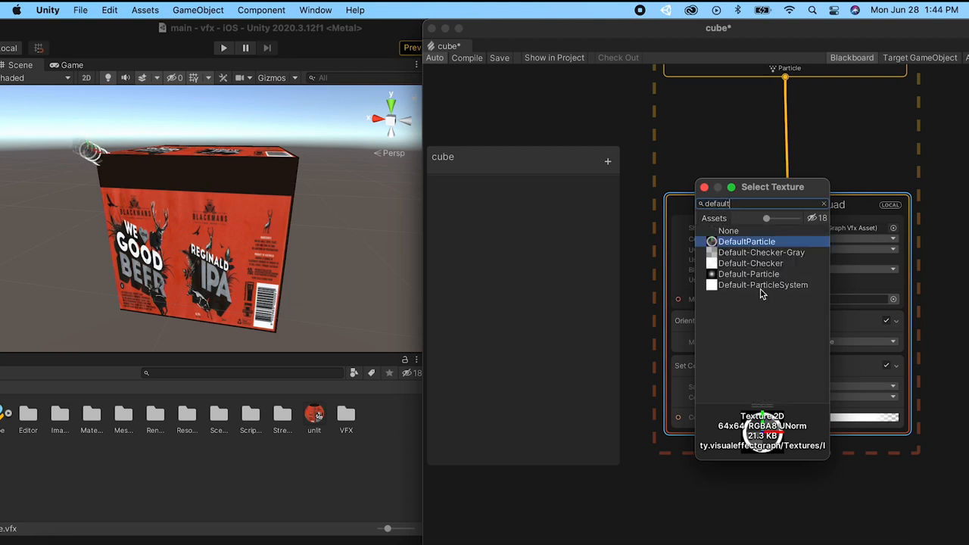
left_click(762, 285)
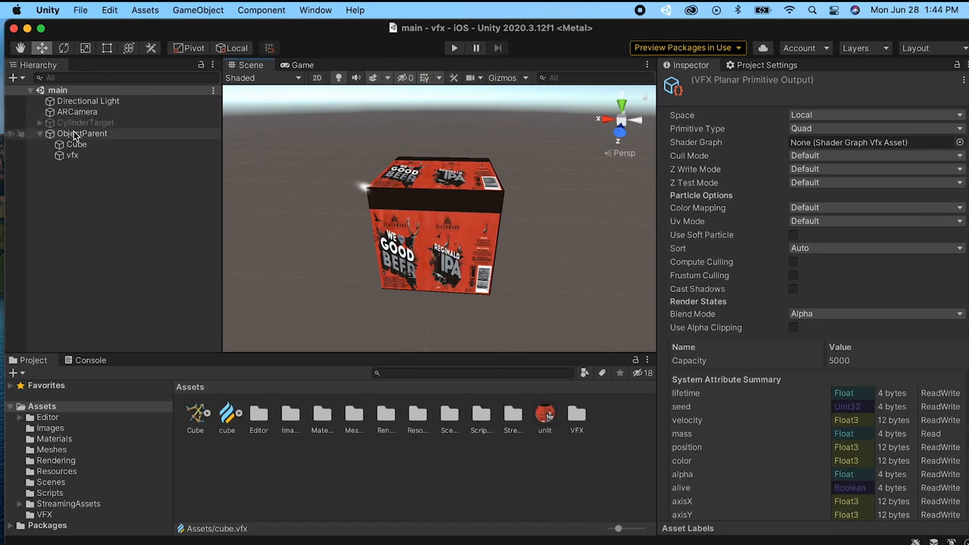
Step: Add a Point Cache operator using Cube, wired into Set Position from Map
left_click(77, 144)
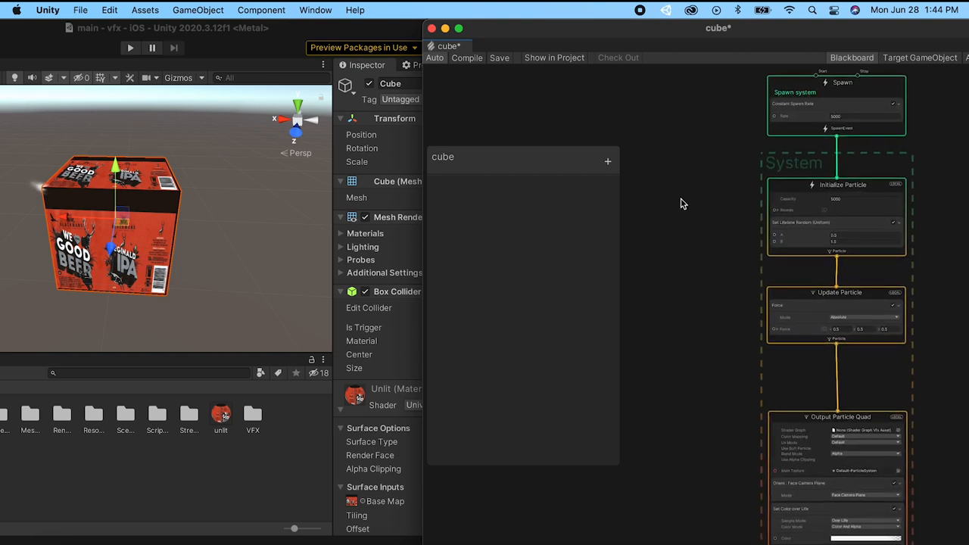
type("p")
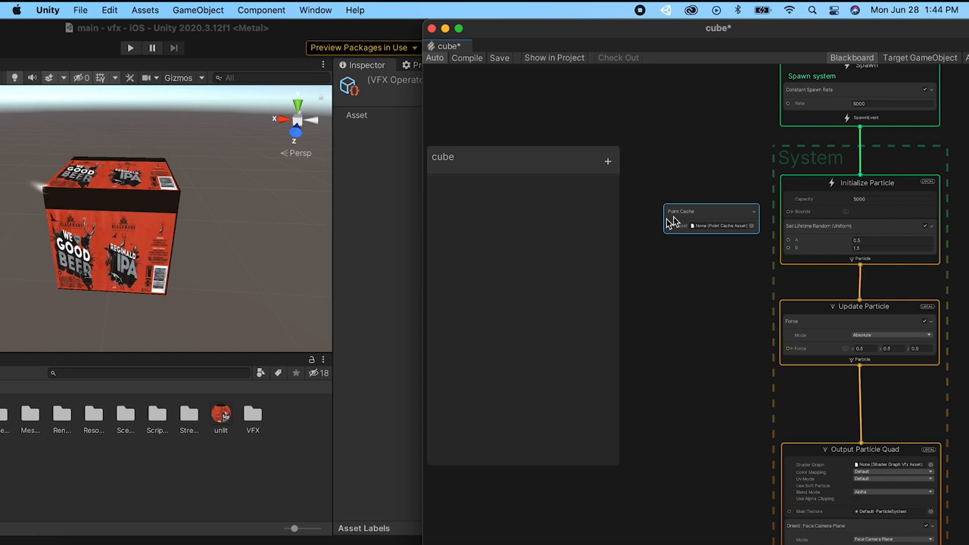
left_click(751, 225)
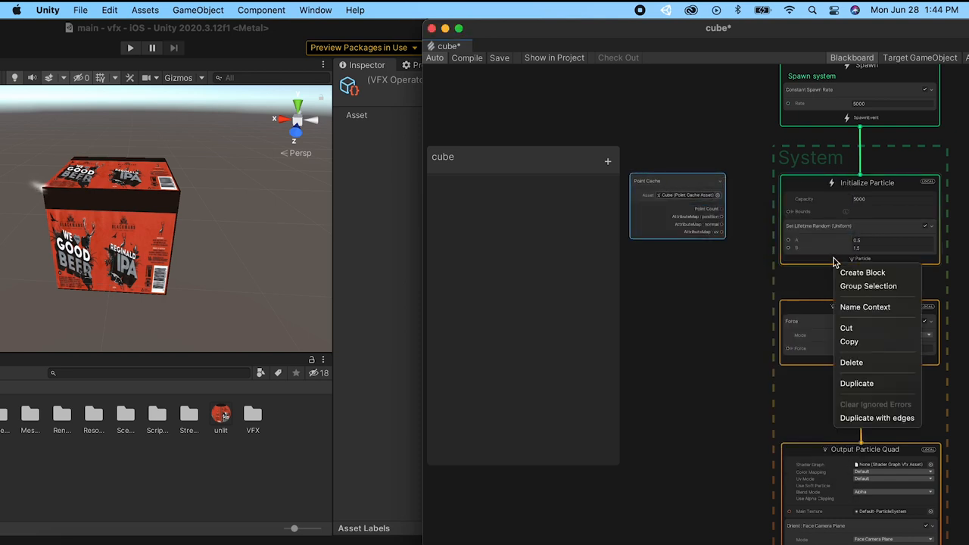
type("setp")
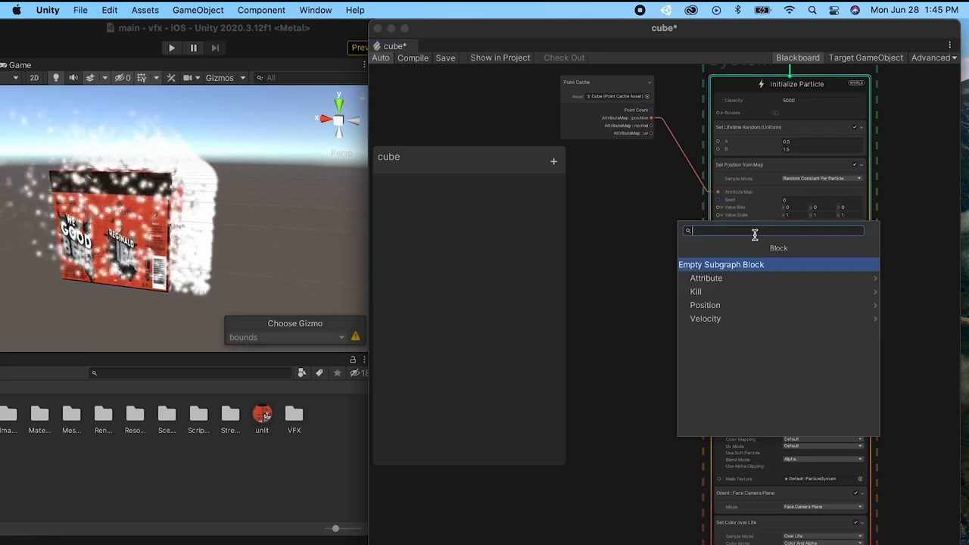
Step: Add Set Position fed by Get Attribute position through Change Space set to World
left_click(705, 305)
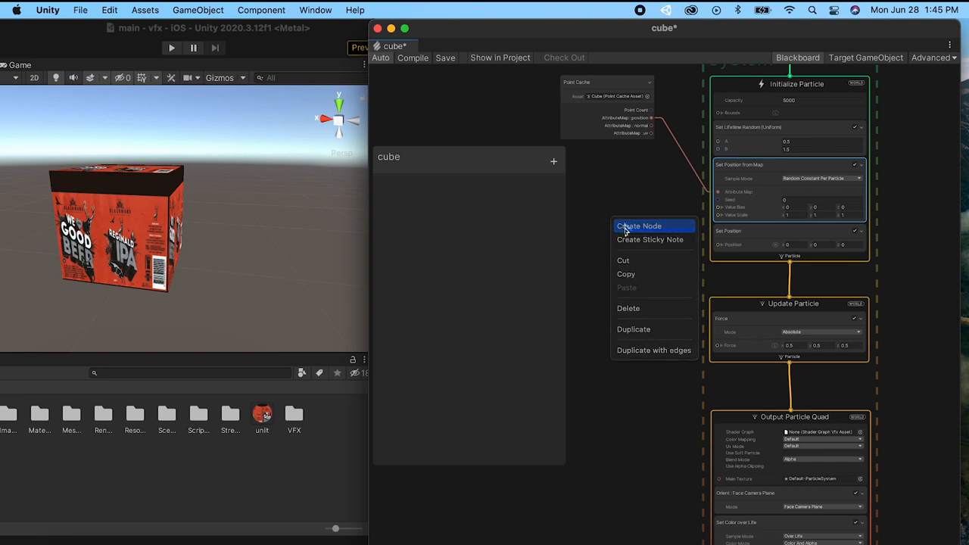
type("getpo")
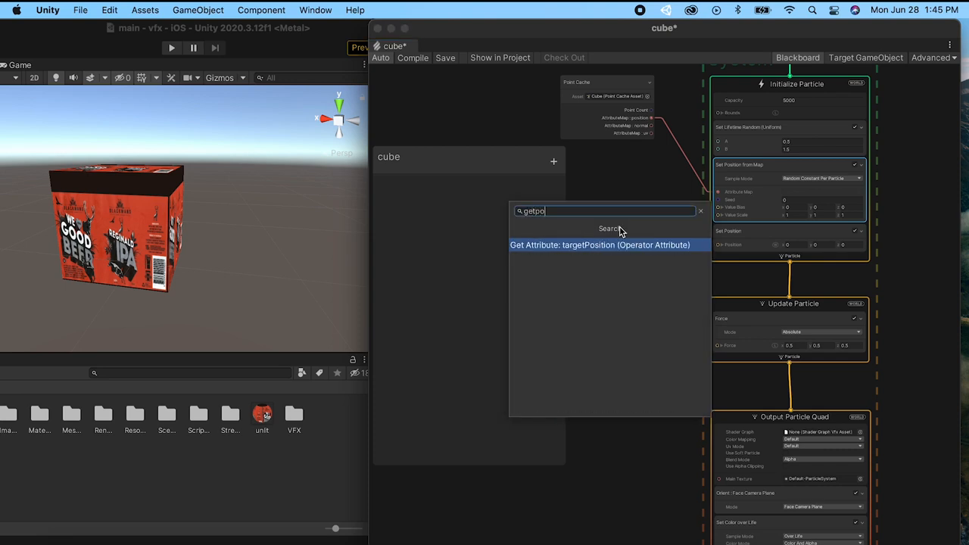
key("backspace")
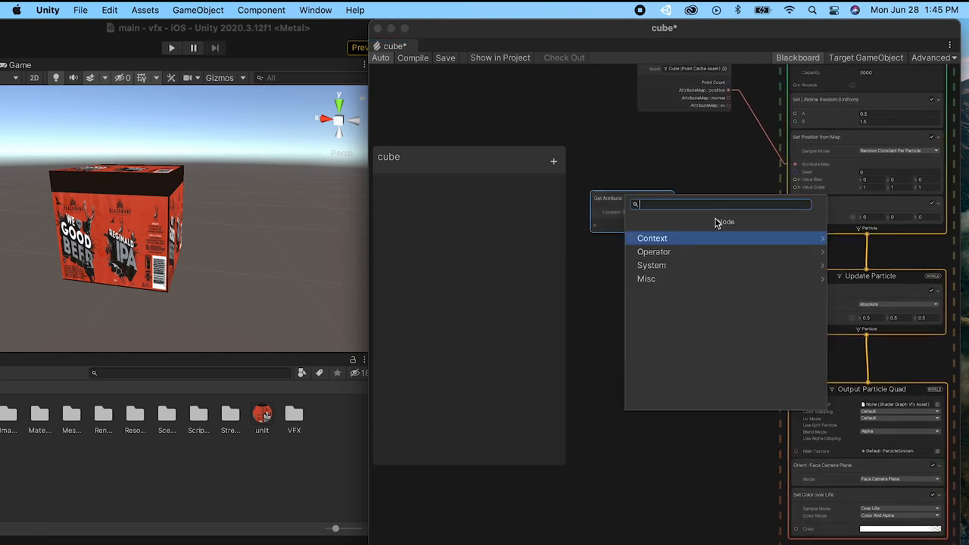
type("change")
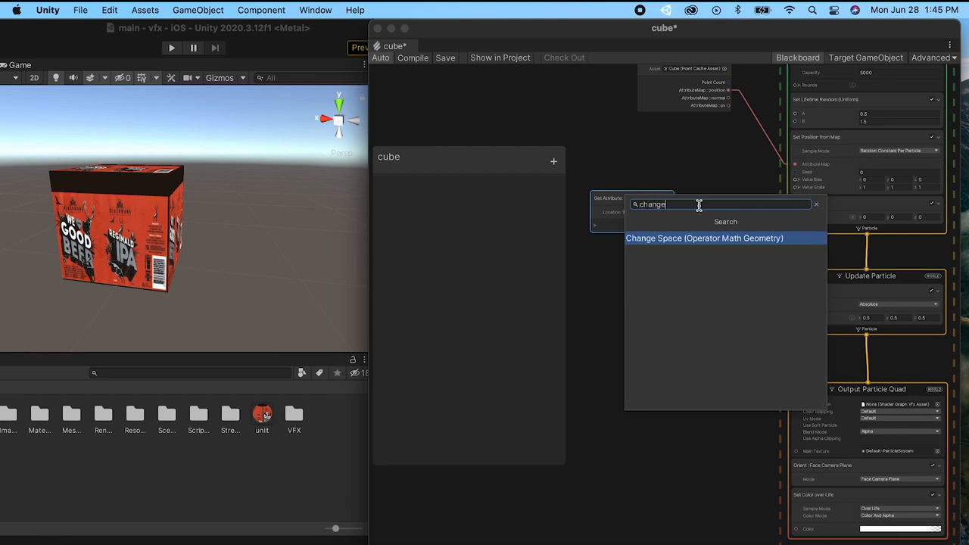
left_click(704, 237)
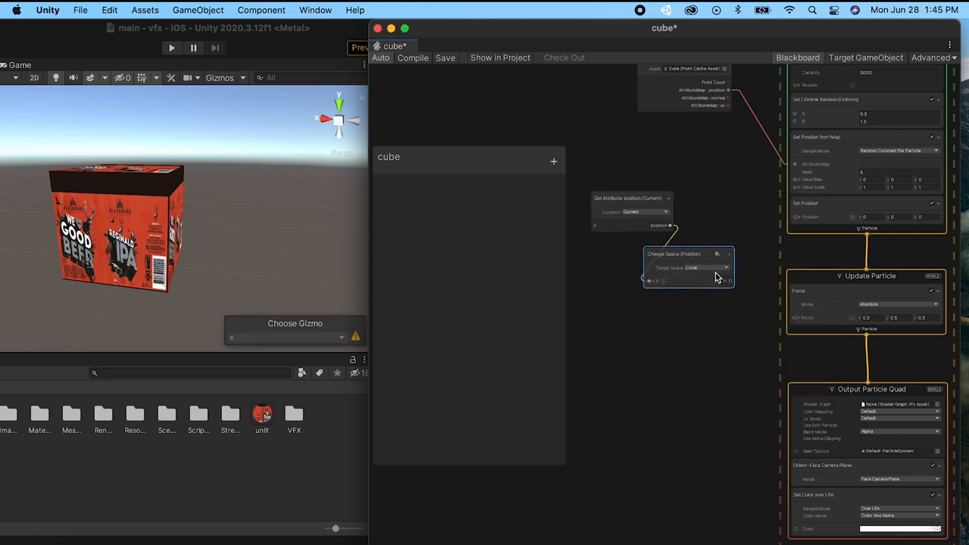
left_click(696, 267)
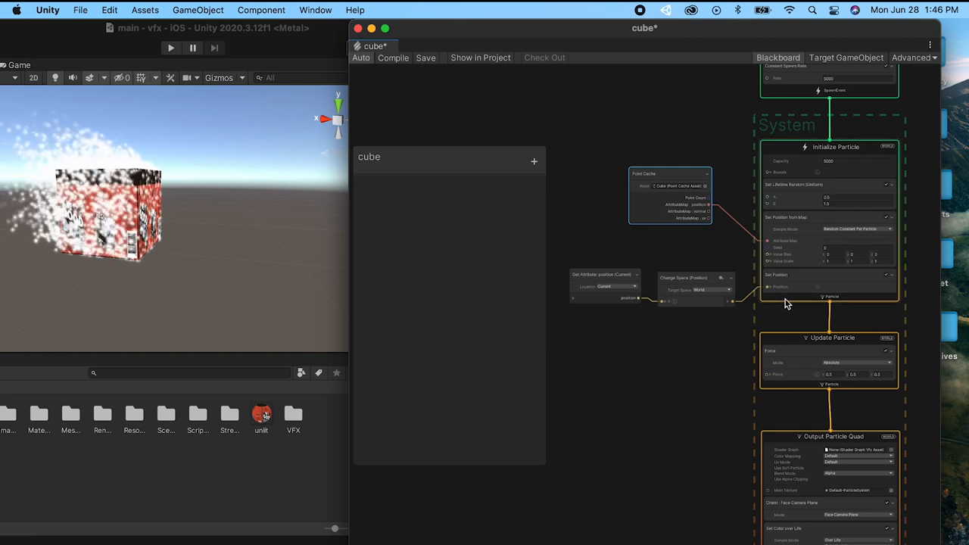
Step: Add Set Color from Map and Set Color blocks to Initialize Particle via a 'set' block search
right_click(787, 304)
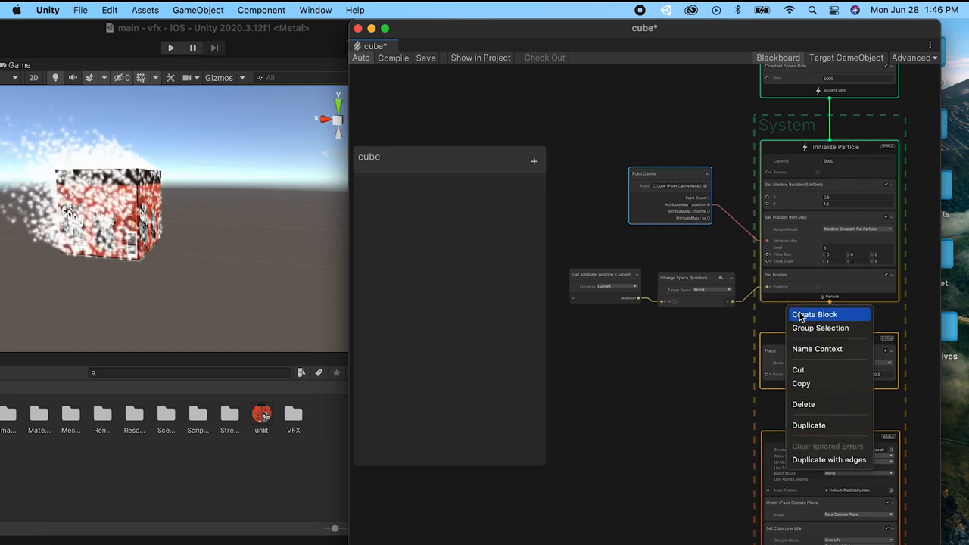
left_click(813, 314)
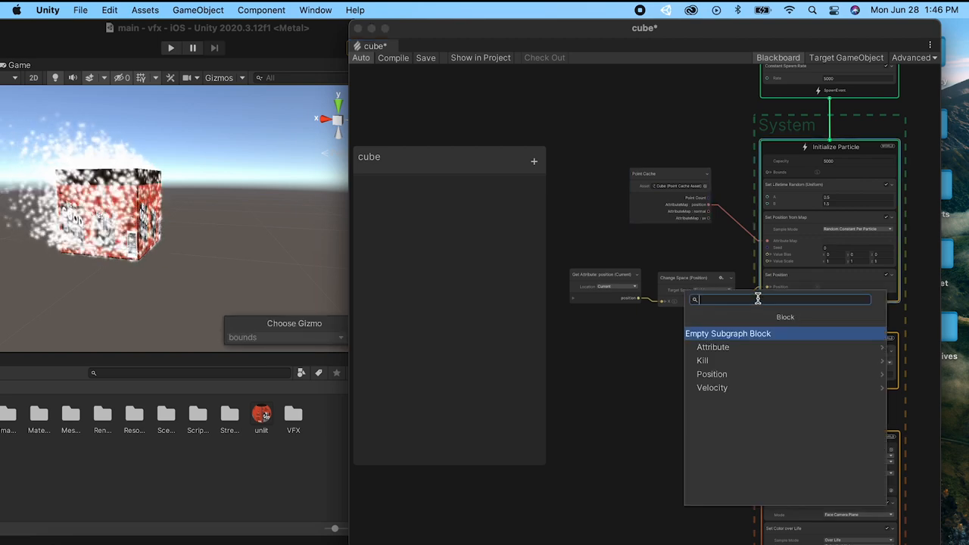
type("set")
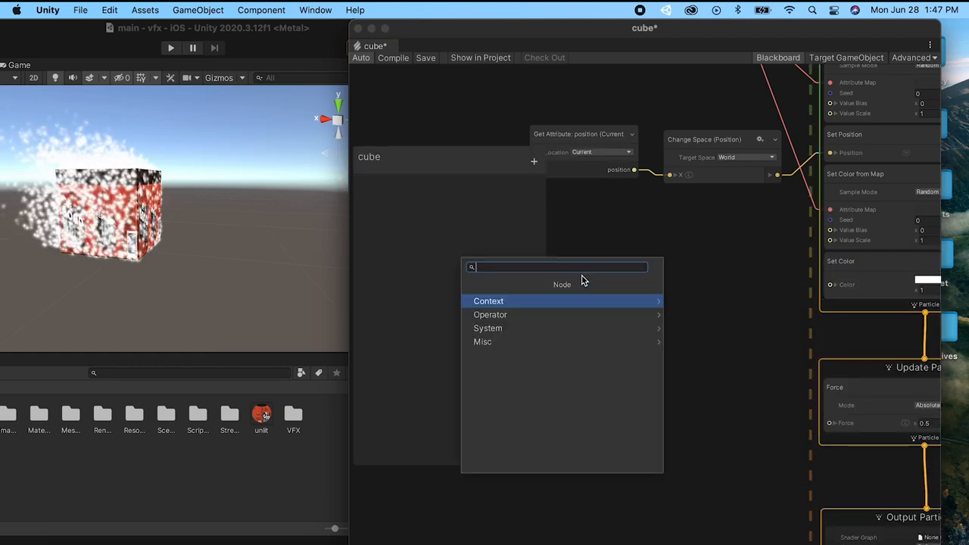
Step: Add a Get Attribute: color node and a Sample Texture2D node to the cube effect graph
type("getCo")
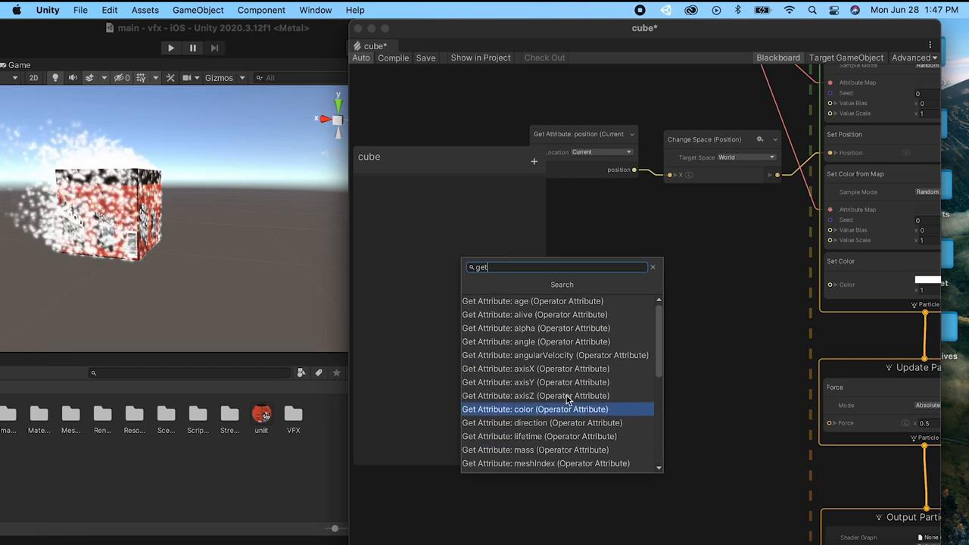
left_click(535, 409)
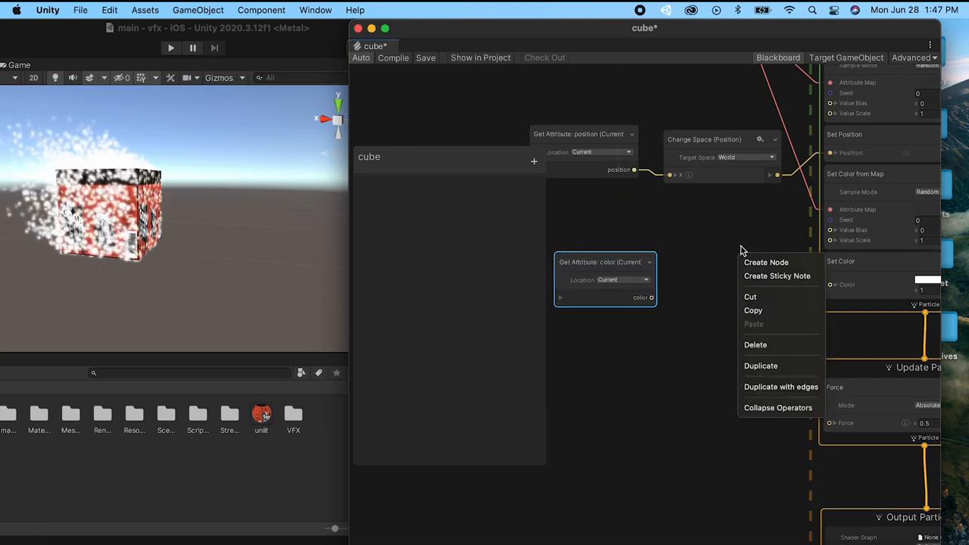
type("sampl")
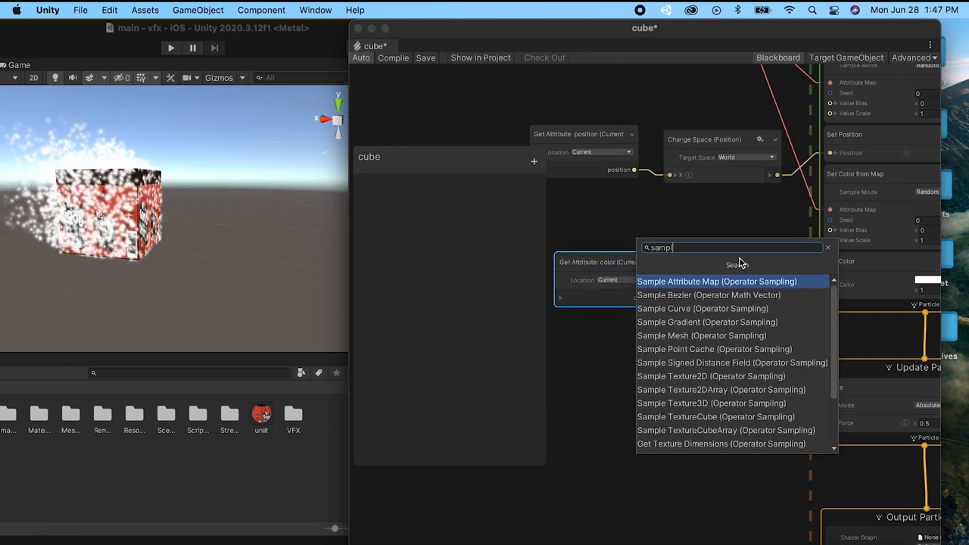
left_click(710, 376)
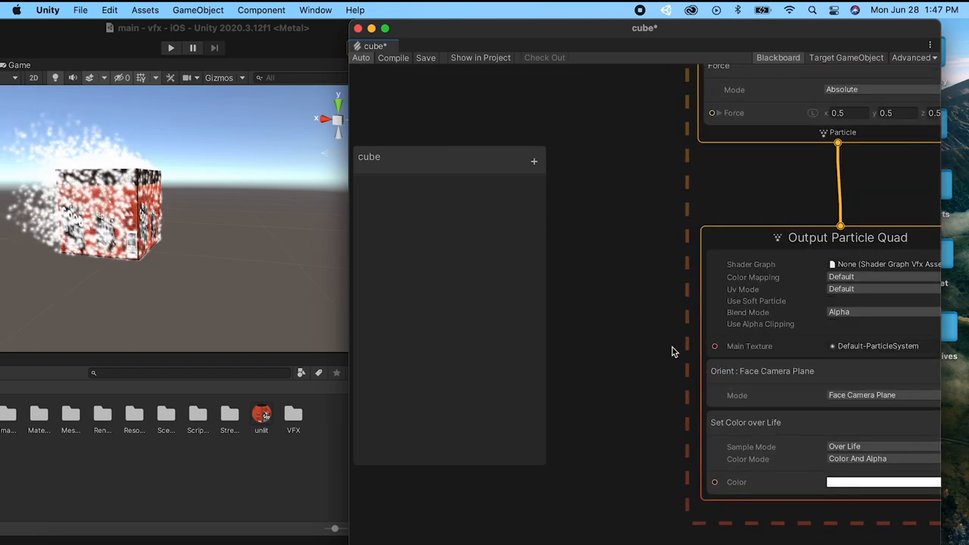
Step: Switch the Color Mode of Output Particle Quad's Set Color over Life block
left_click(842, 365)
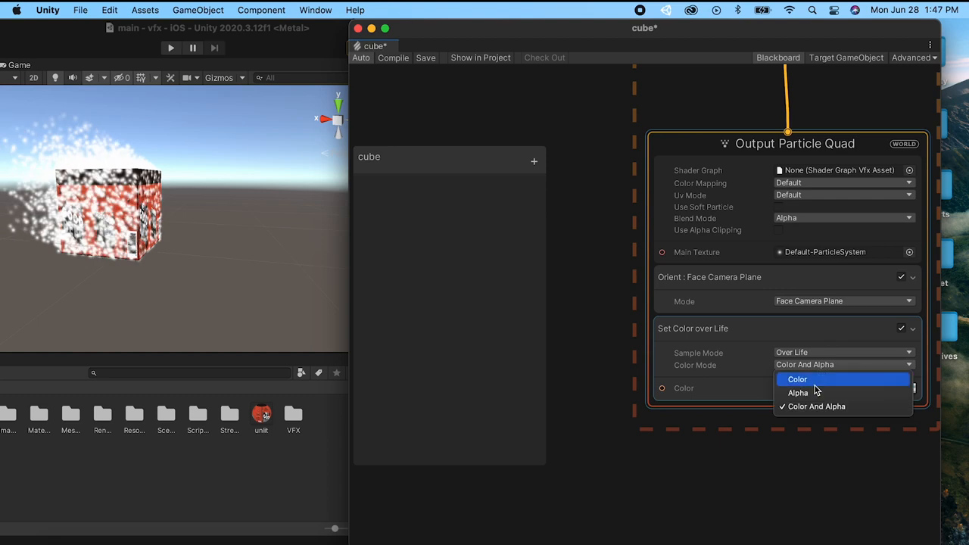
left_click(797, 393)
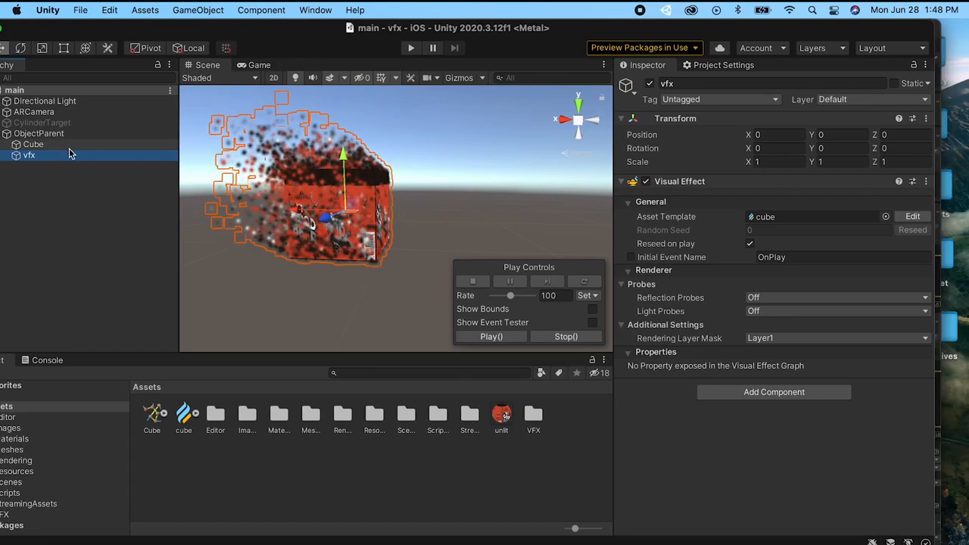
Step: Reopen the cube effect's VFX Graph window from the vfx object's Visual Effect asset
left_click(33, 143)
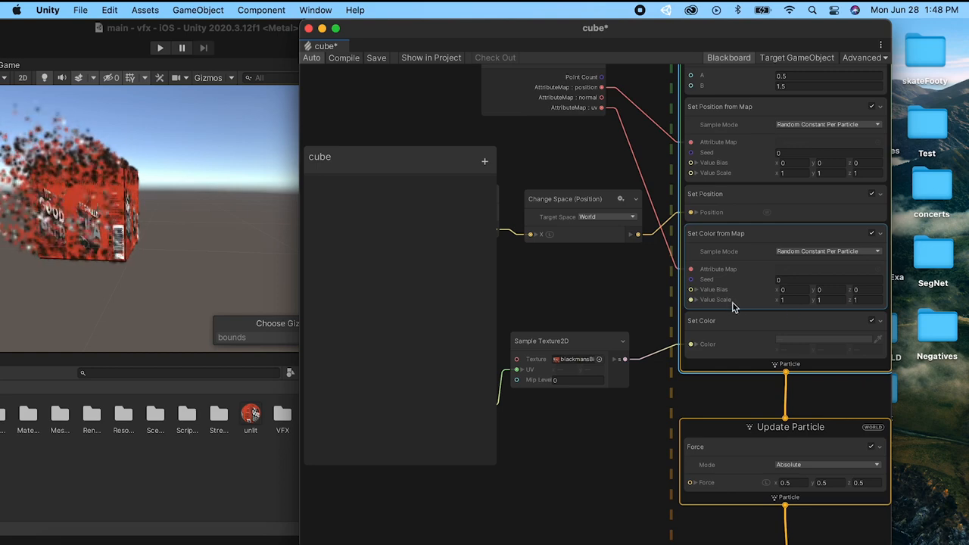
mouse_move(774, 307)
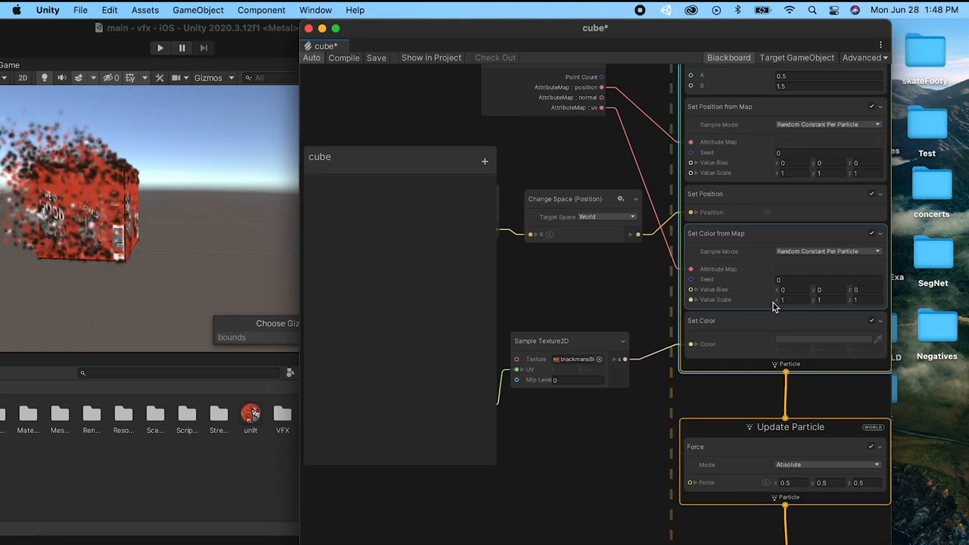